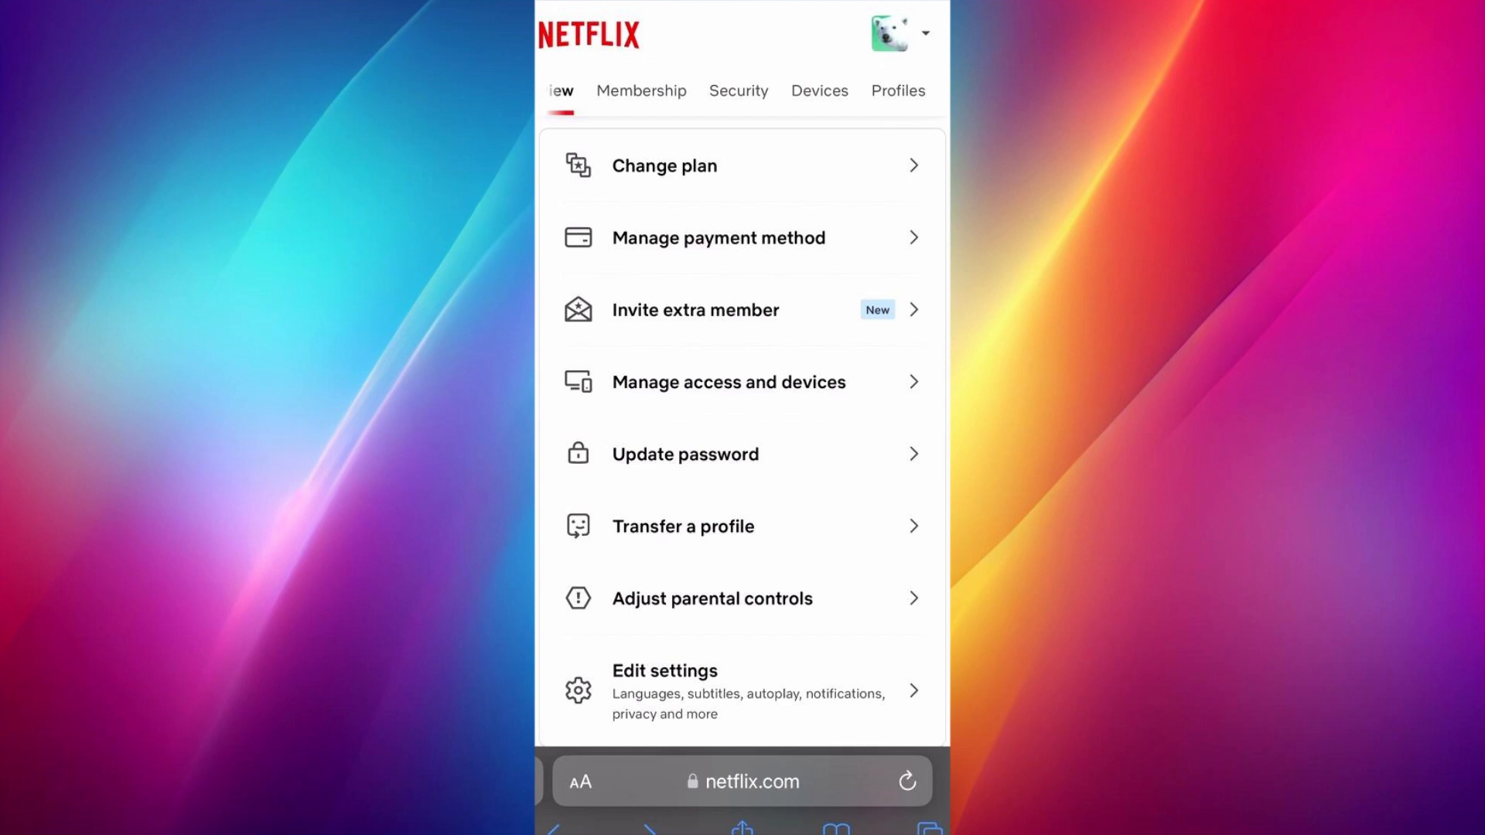
# - Open the account's Membership section, then start inviting an extra member to the plan
pyautogui.click(675, 91)
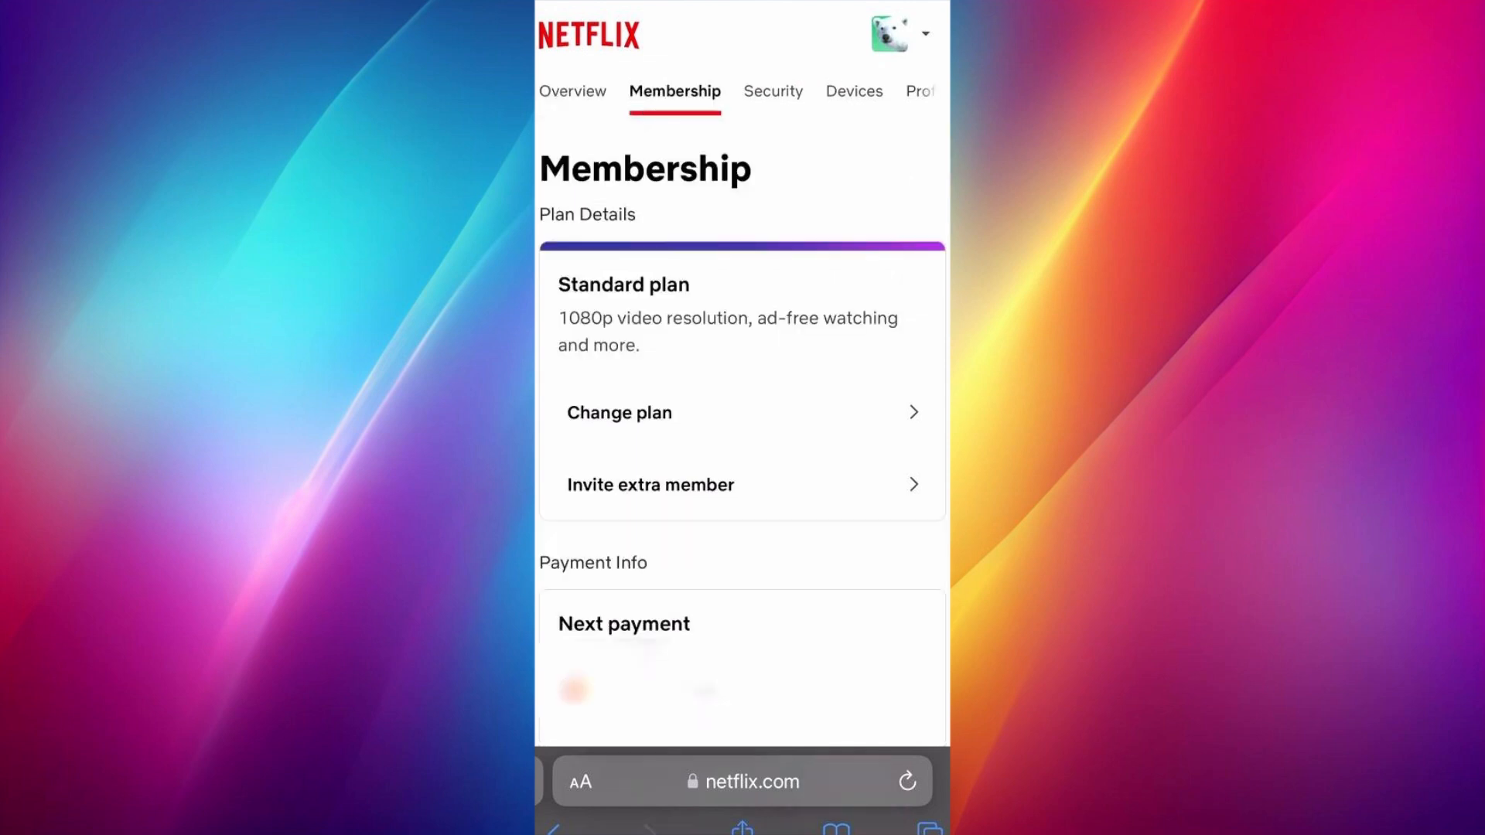
pyautogui.click(649, 484)
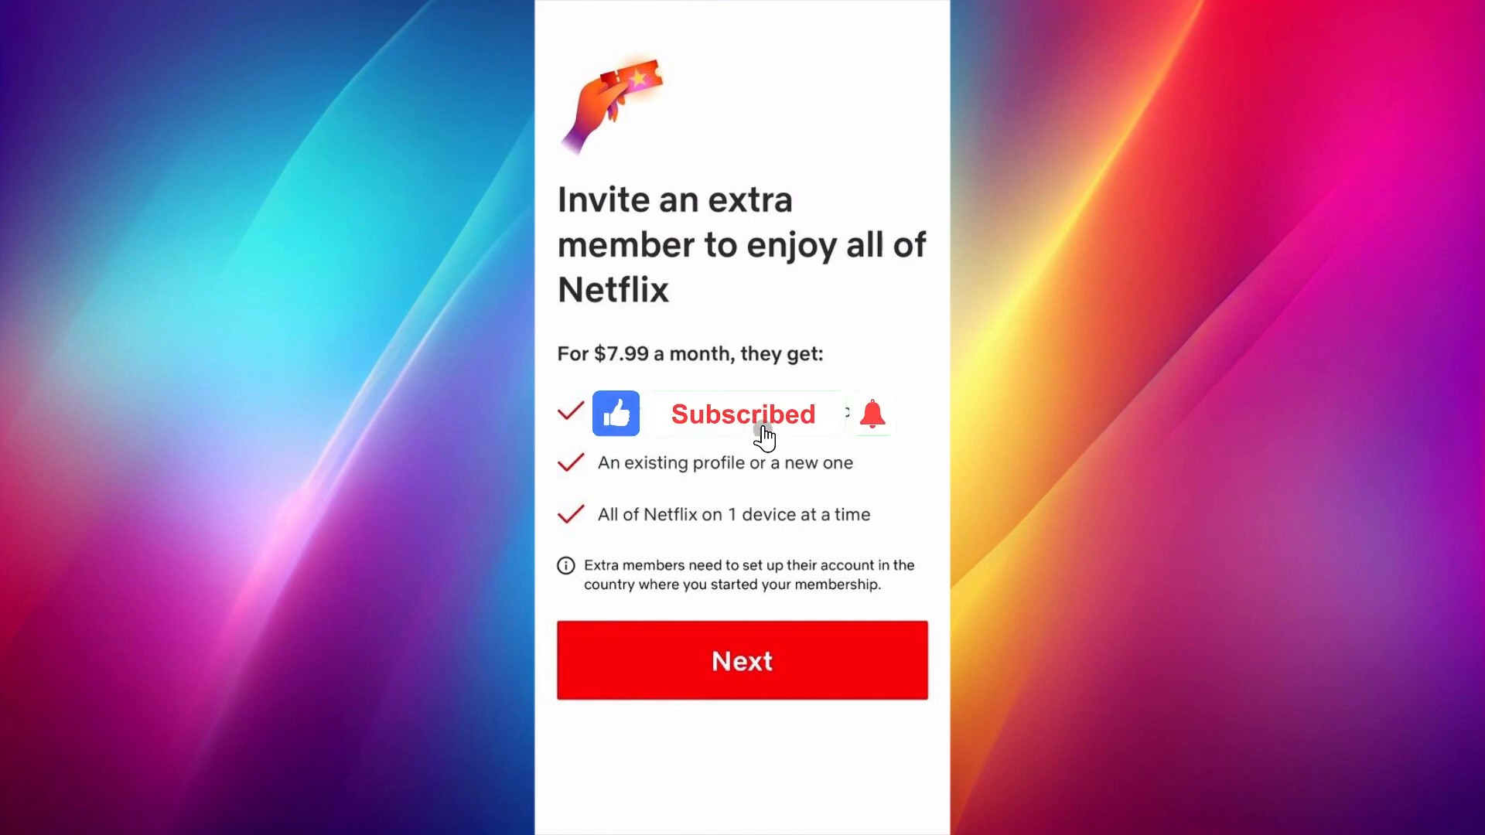
# - Bring up the $7.99-a-month extra member invitation offer
pyautogui.click(869, 413)
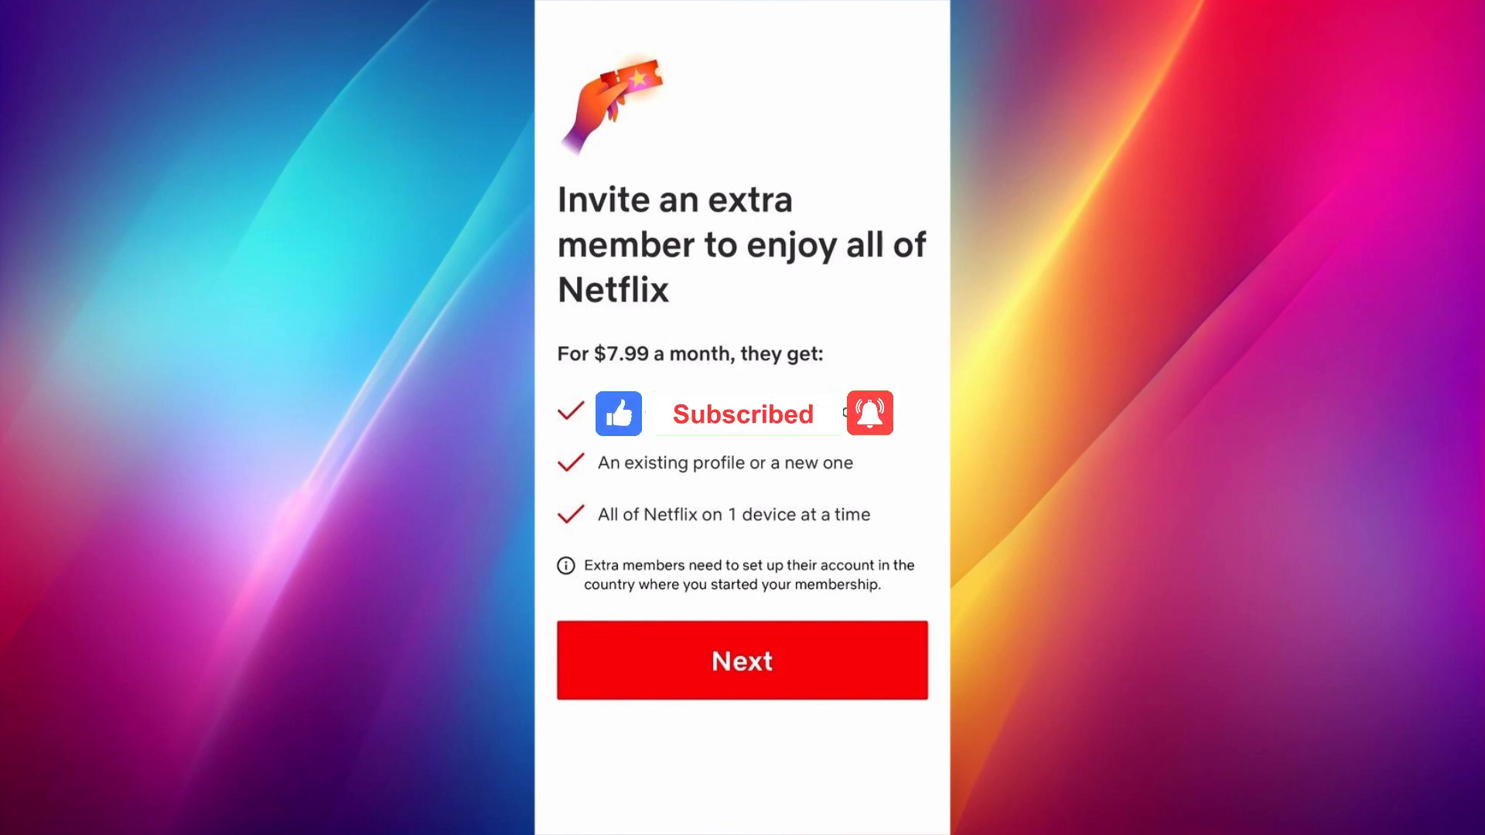